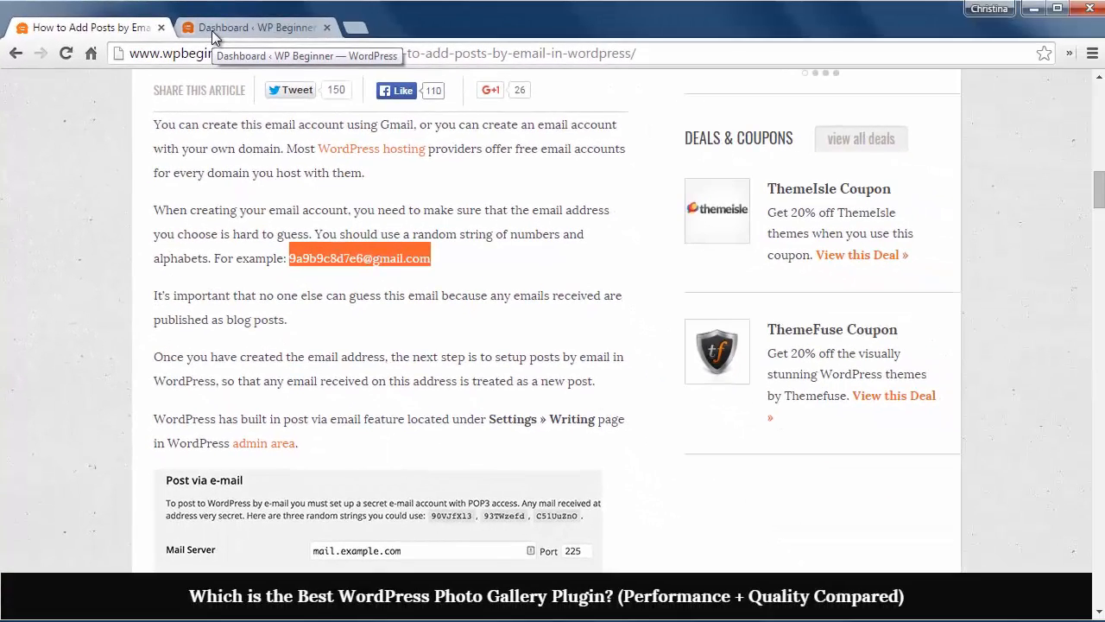
# Step: Switch to the WordPress dashboard tab and reach for Settings in the sidebar
pyautogui.click(255, 28)
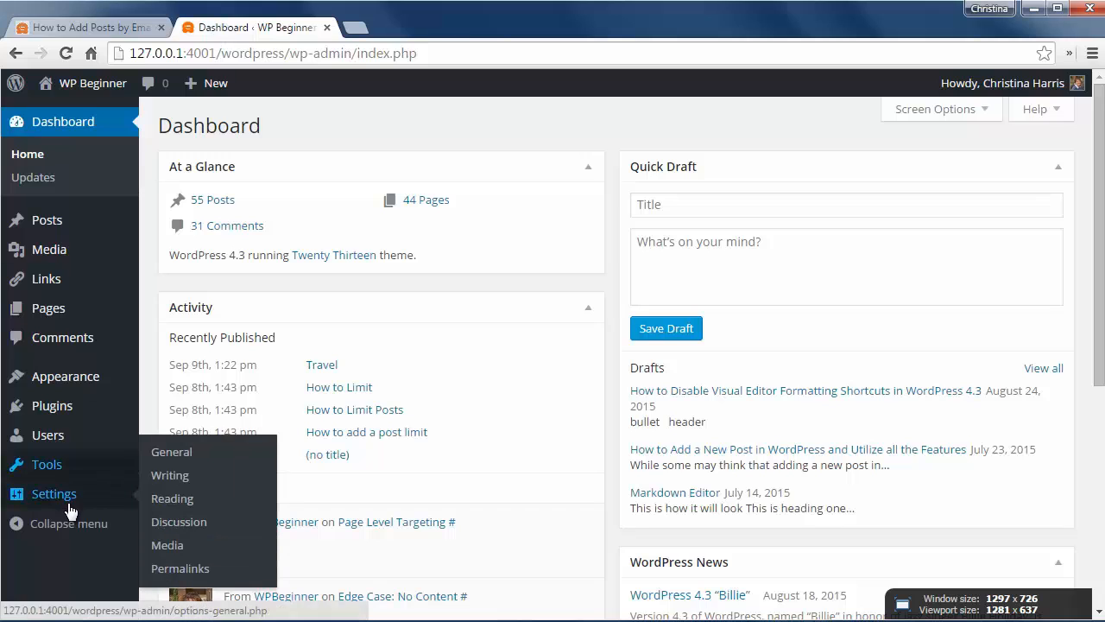
pyautogui.click(169, 475)
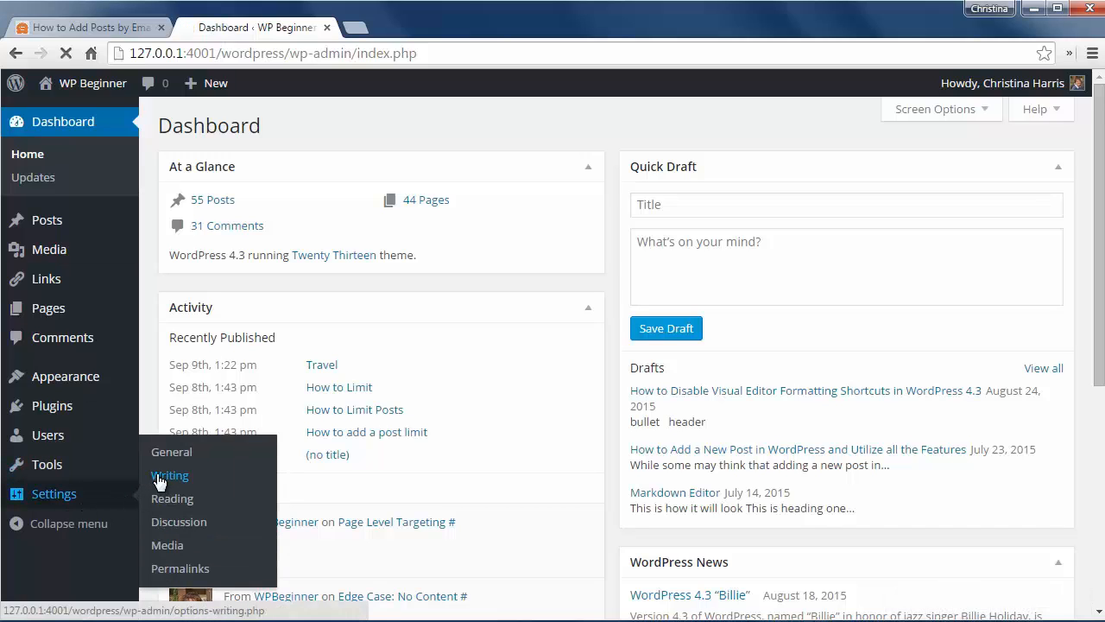
# Step: Review the built-in Post via e-mail options under Writing settings
pyautogui.click(170, 475)
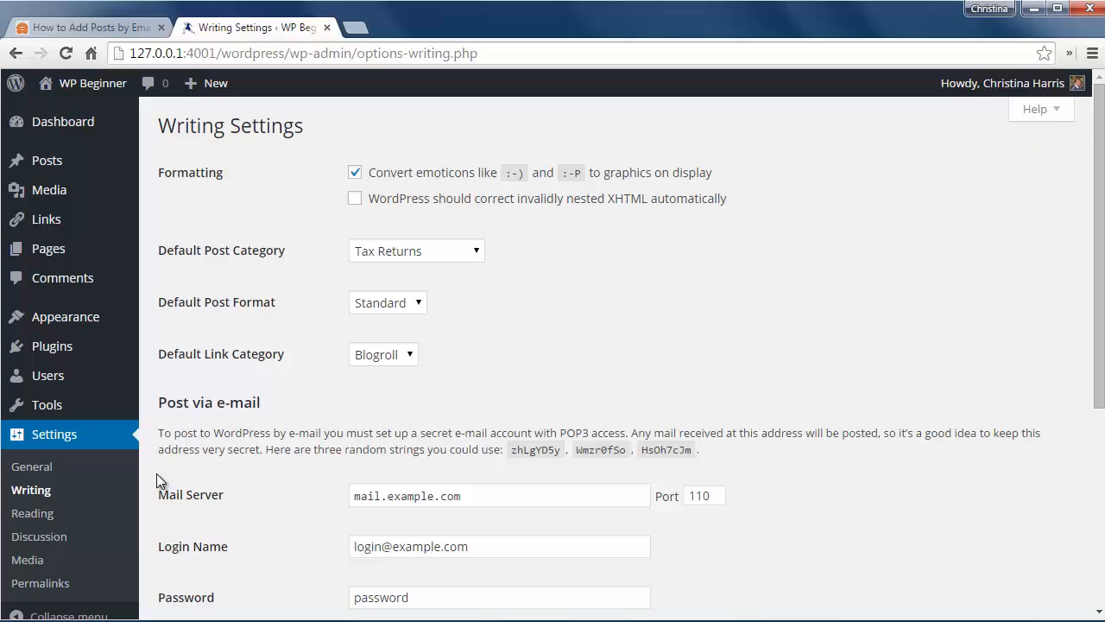
pyautogui.scroll(-3)
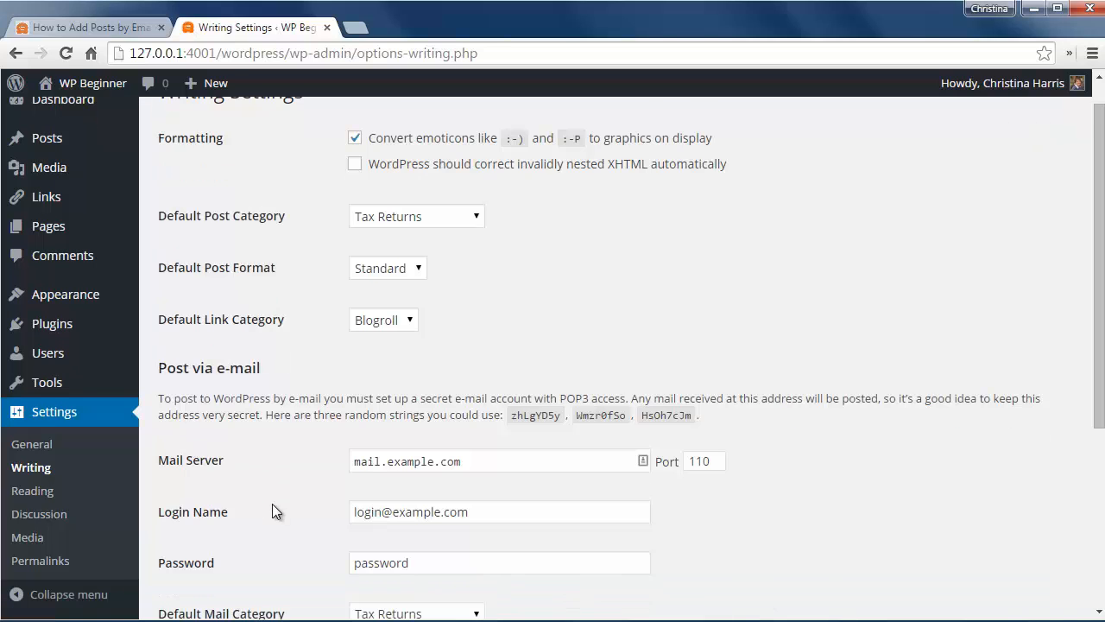
pyautogui.scroll(-3)
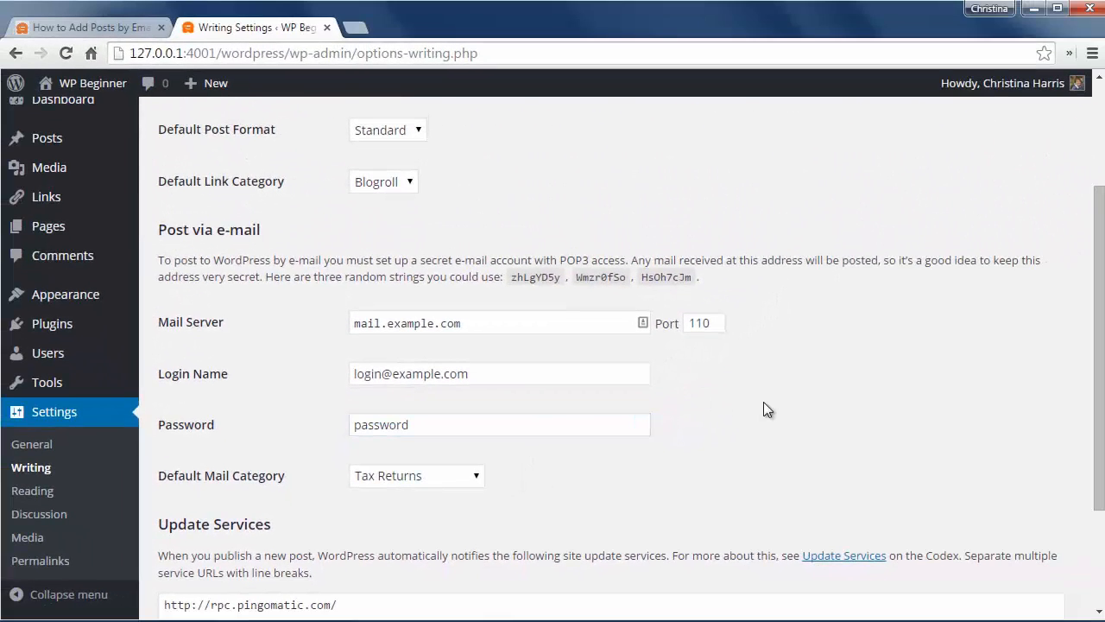
# Step: Activate the Postie plugin from the installed plugins list
pyautogui.click(52, 323)
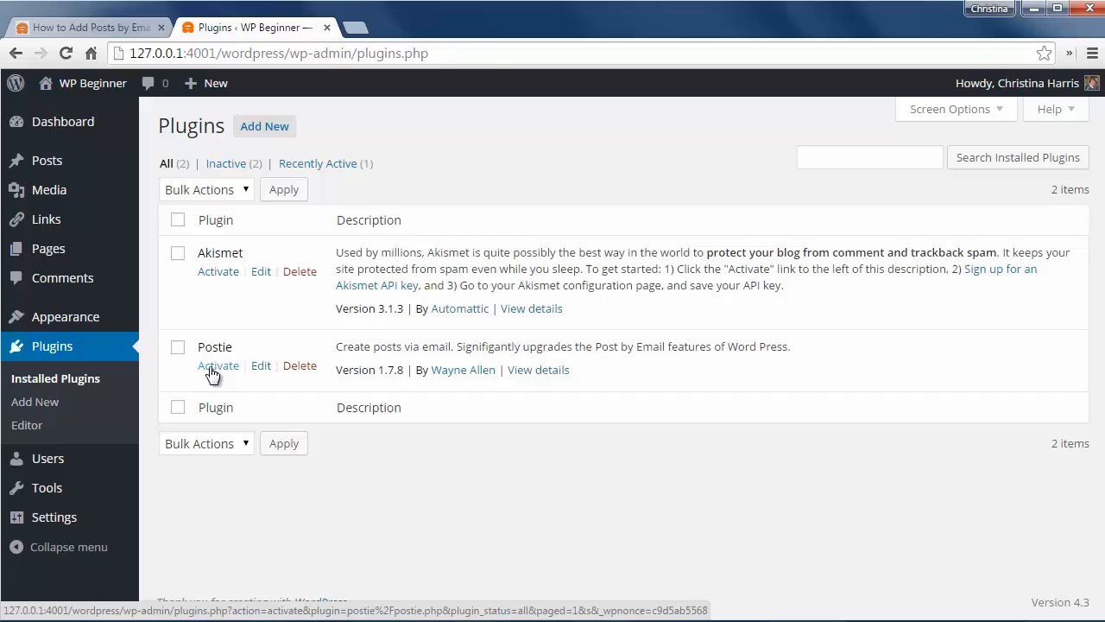
pyautogui.click(218, 367)
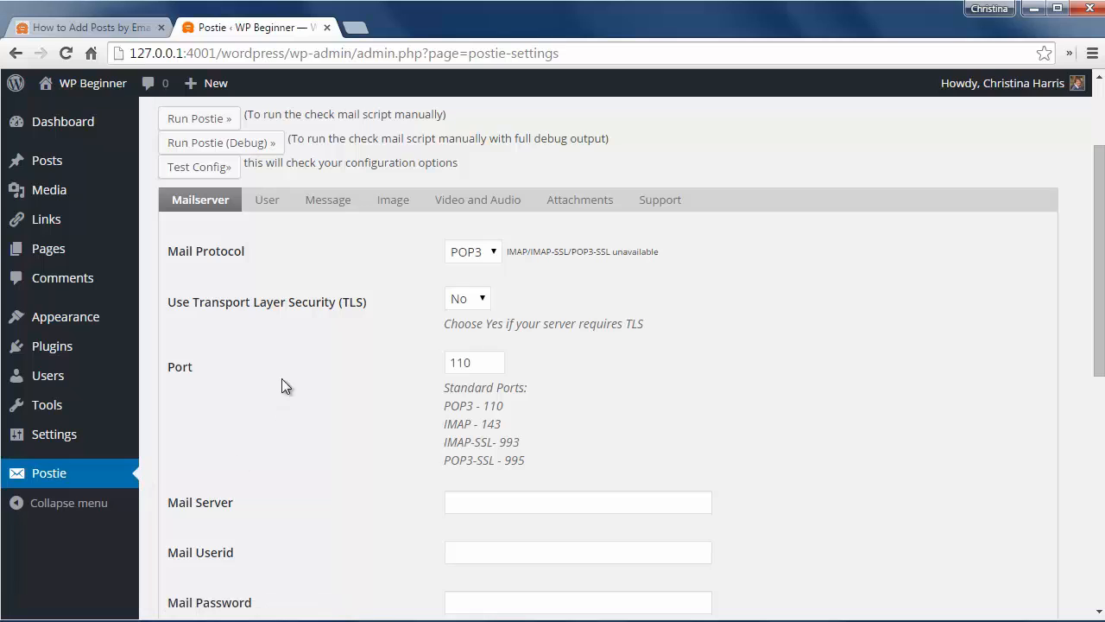
pyautogui.moveTo(494, 262)
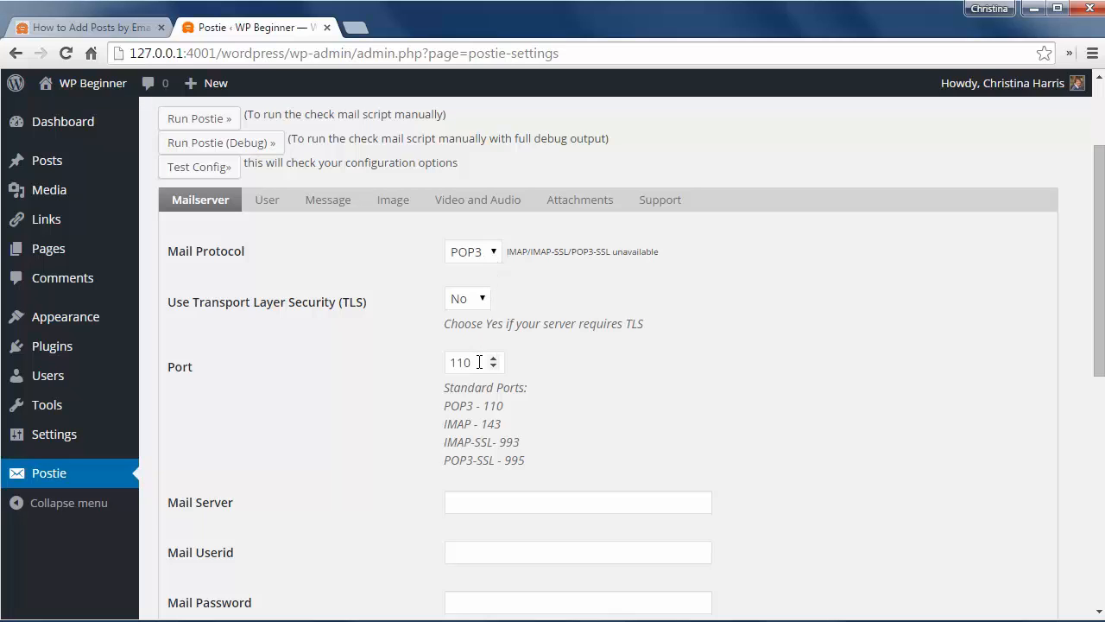
# Step: Use port 995 with server pop.gmail.com and set mail checking to manual only
pyautogui.write('995')
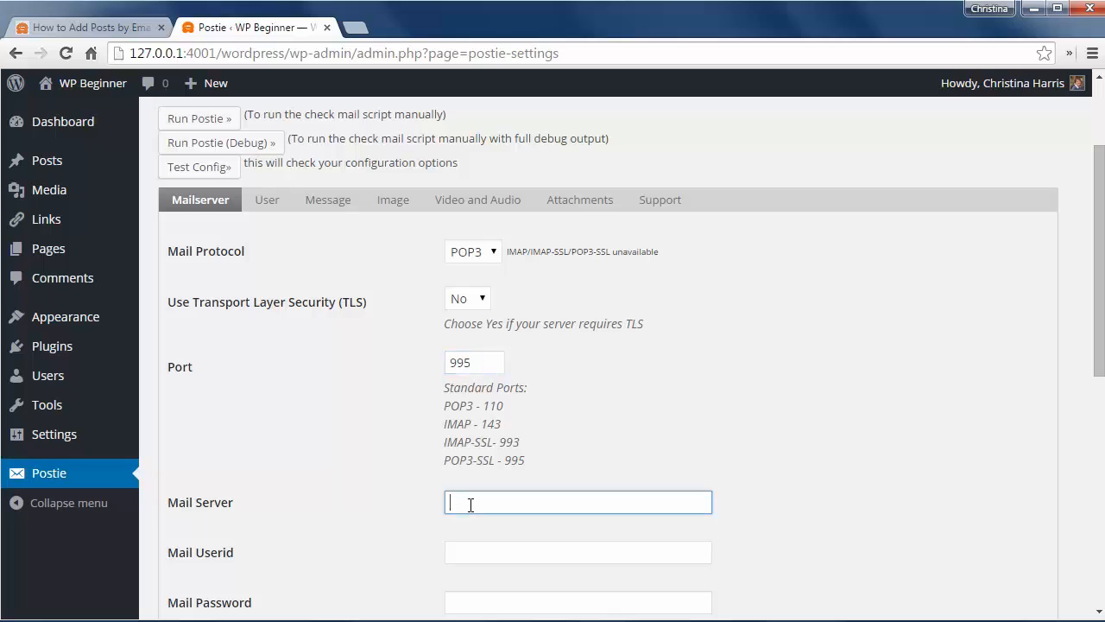
pyautogui.write('pop.gmail.com')
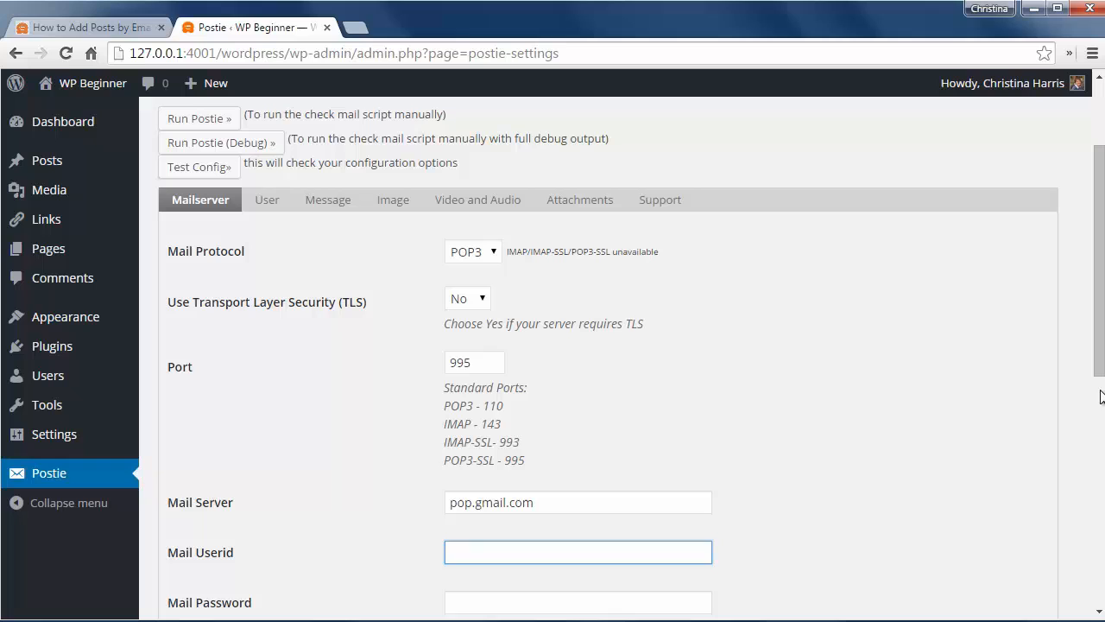
pyautogui.scroll(-3)
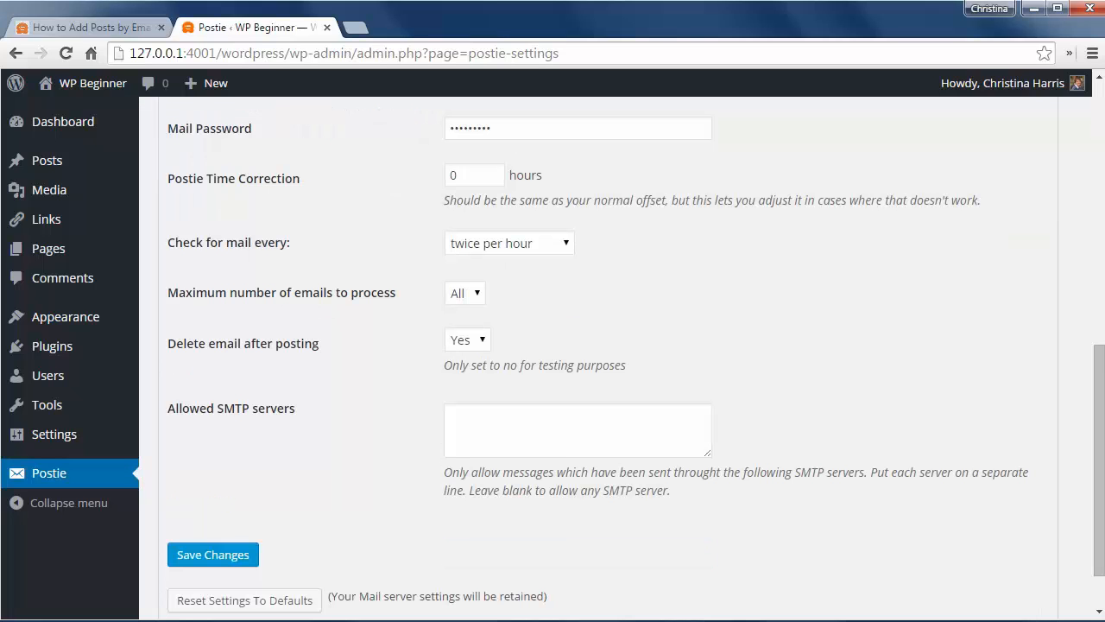
pyautogui.click(508, 242)
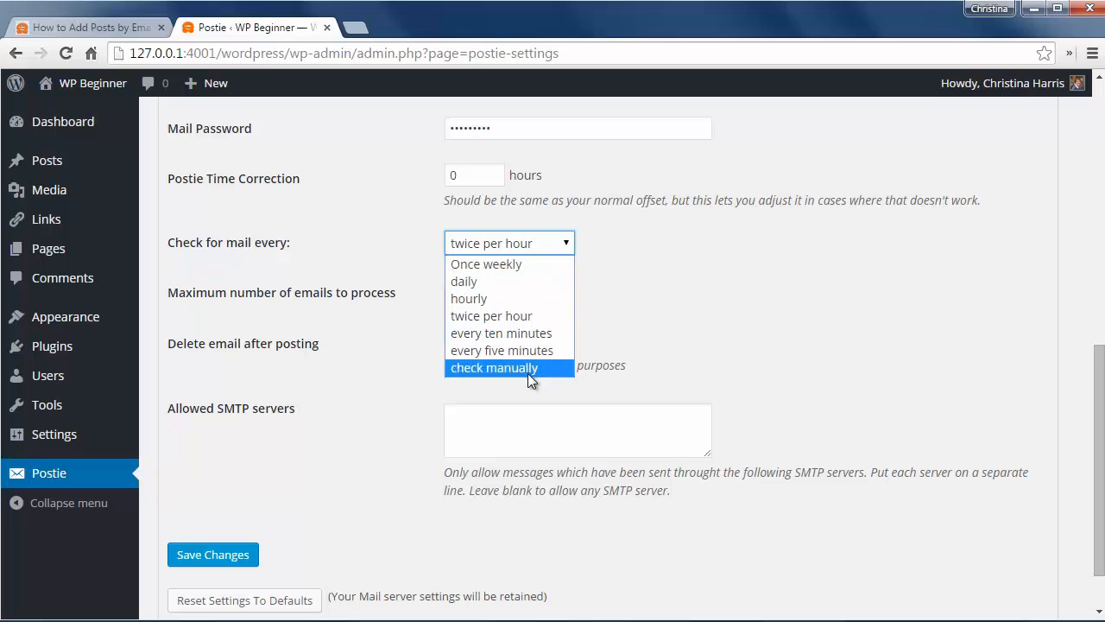
pyautogui.click(494, 367)
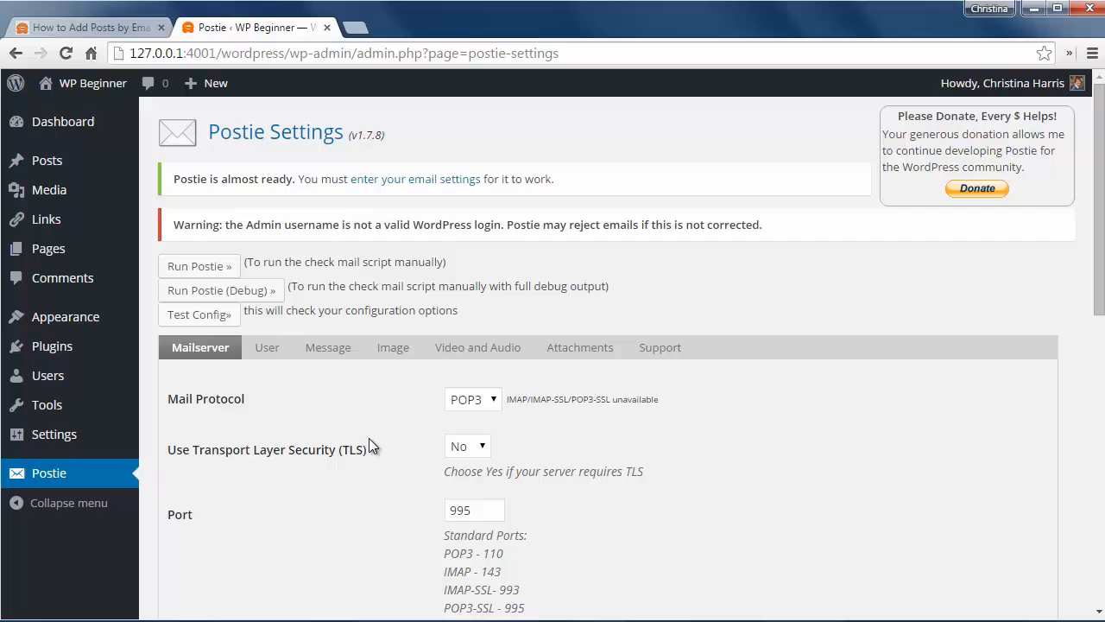
# Step: Review Postie's message settings, including the default post category choices
pyautogui.click(327, 347)
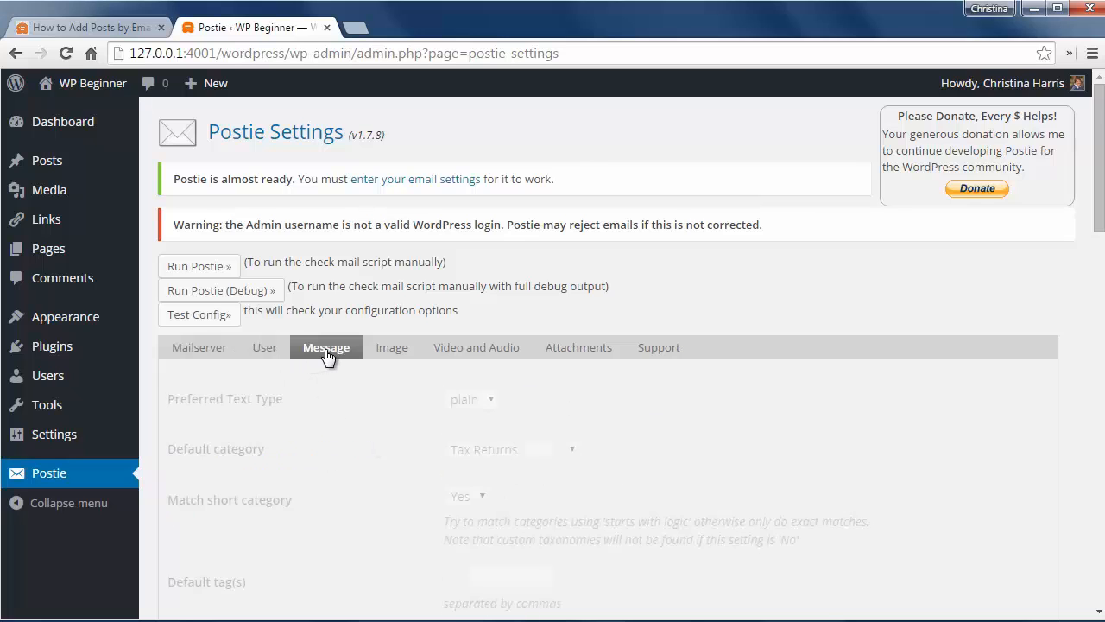
pyautogui.scroll(-3)
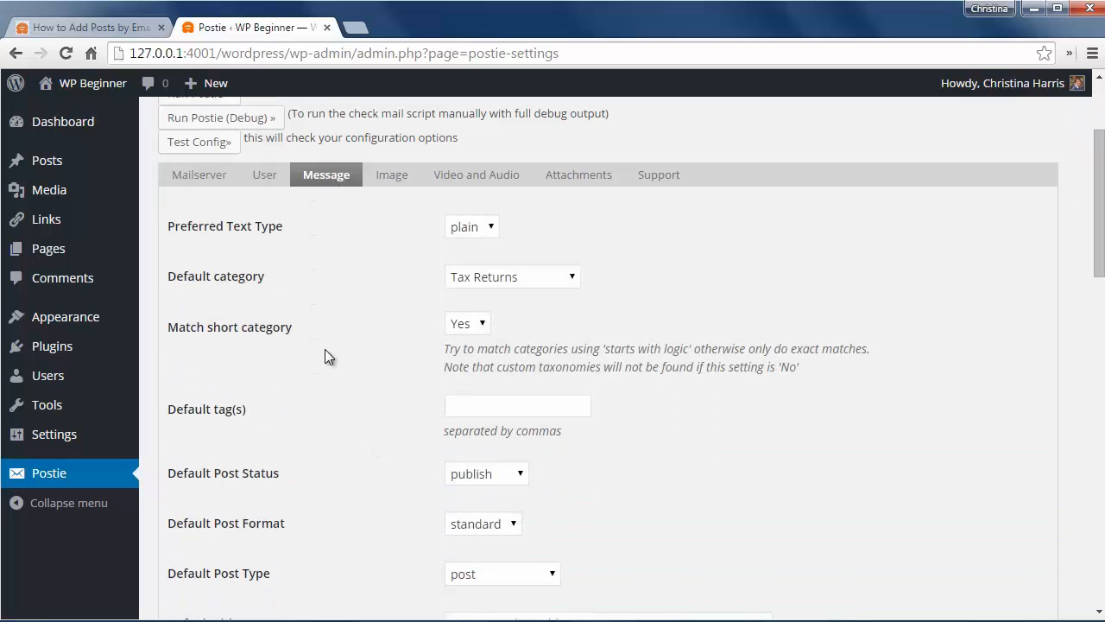
pyautogui.click(511, 277)
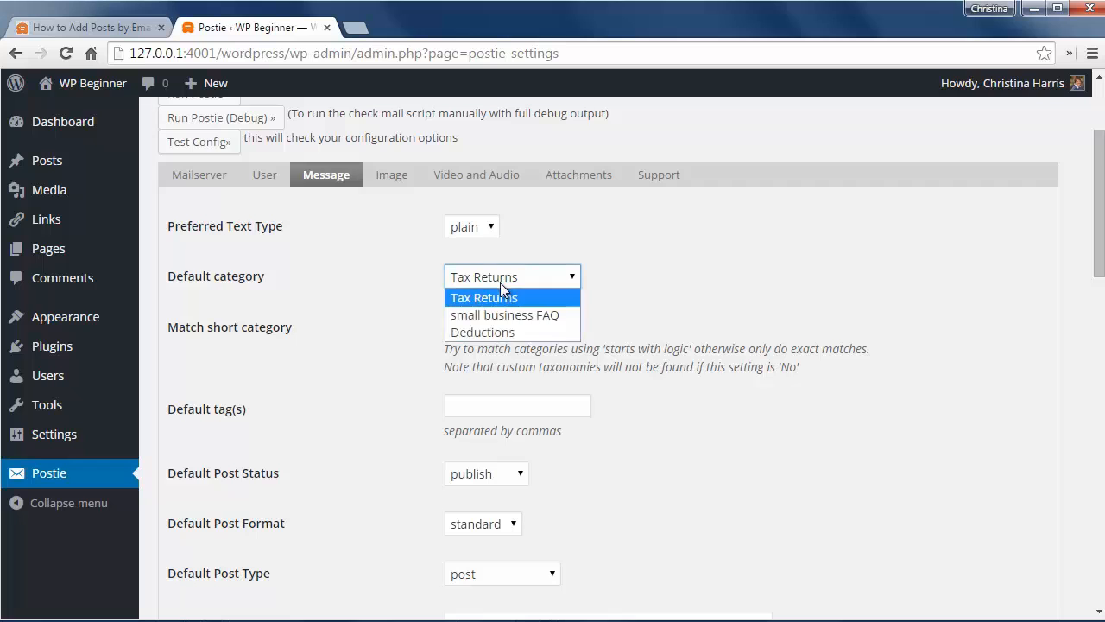
# Step: Look over Postie's image settings, then its video and audio settings
pyautogui.click(390, 174)
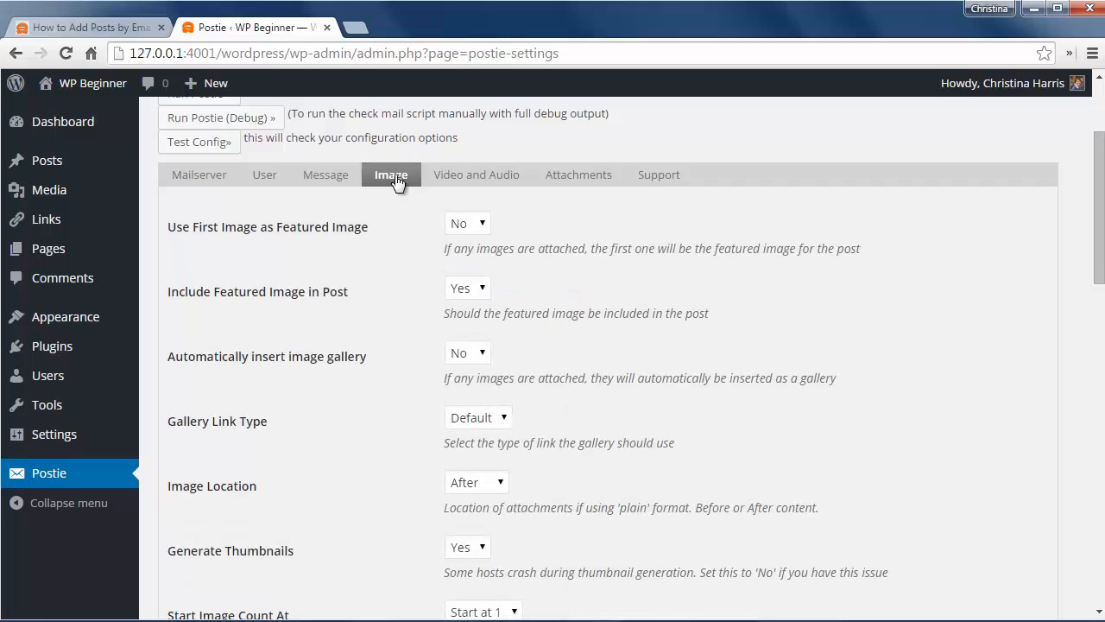
pyautogui.moveTo(464, 180)
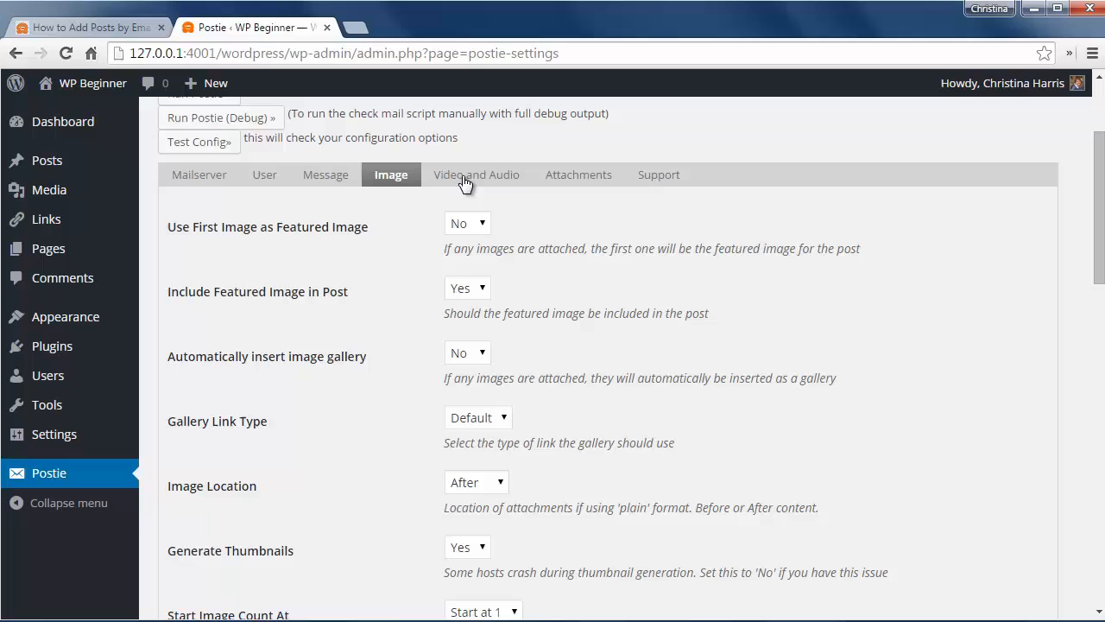
pyautogui.click(477, 174)
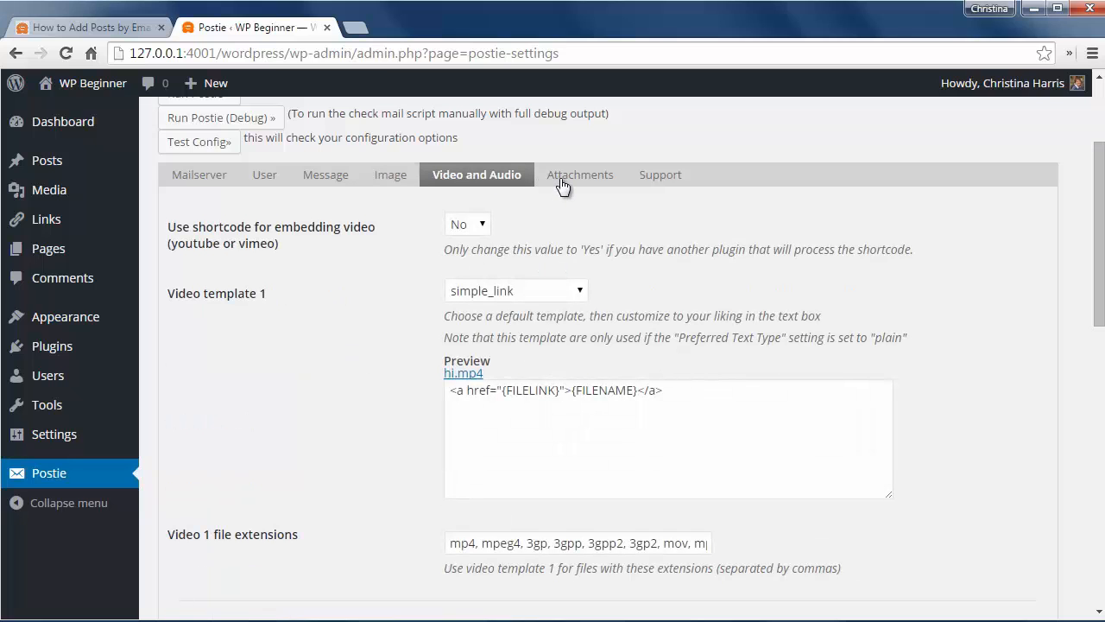